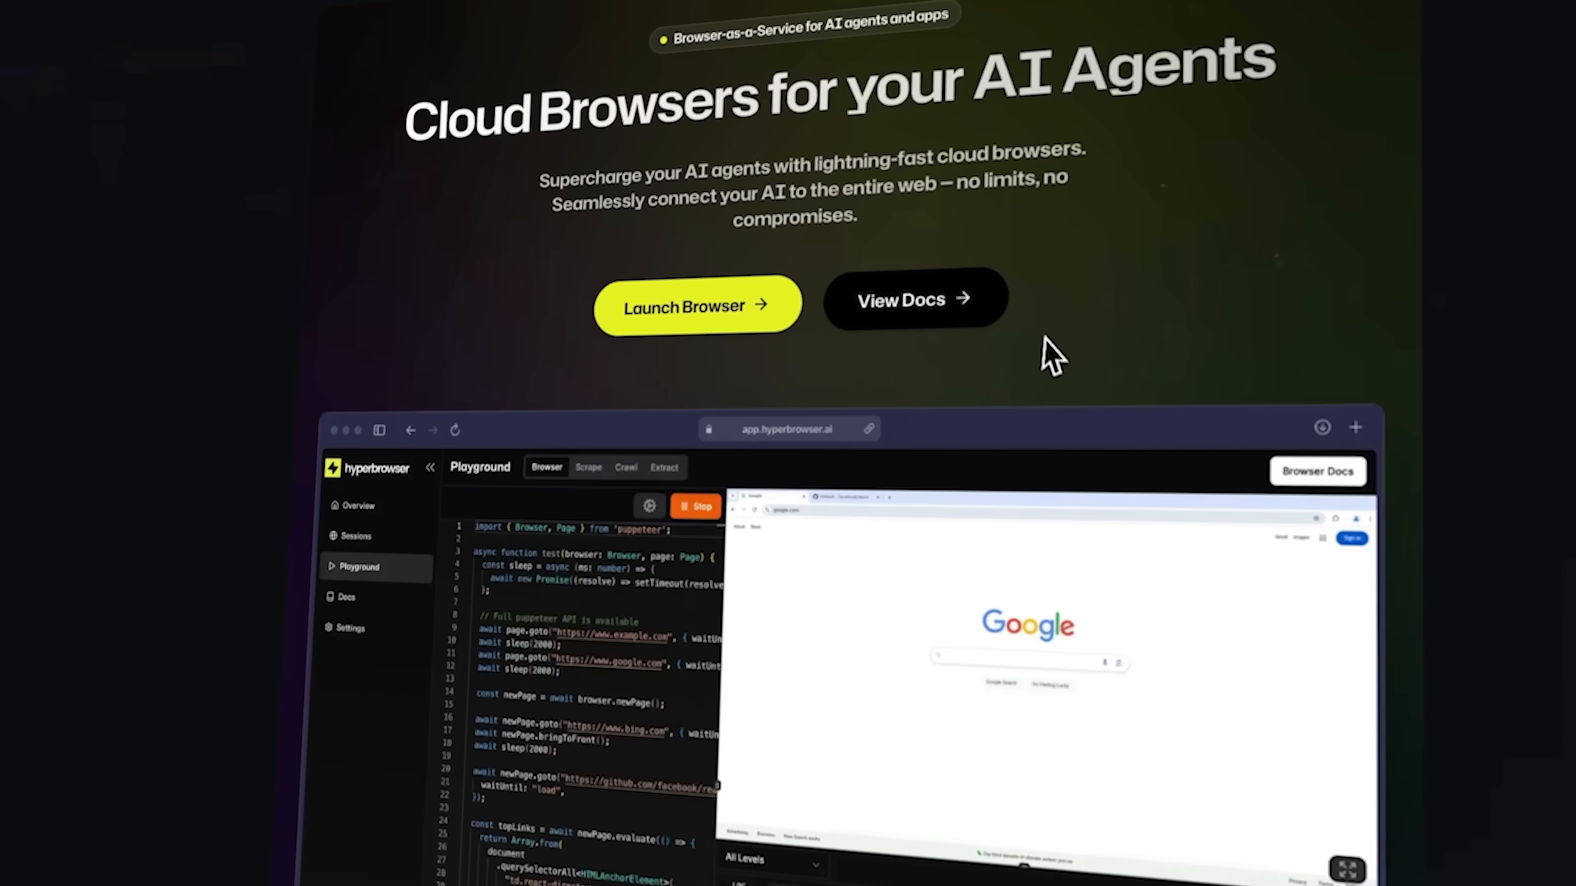
scroll("down", 3)
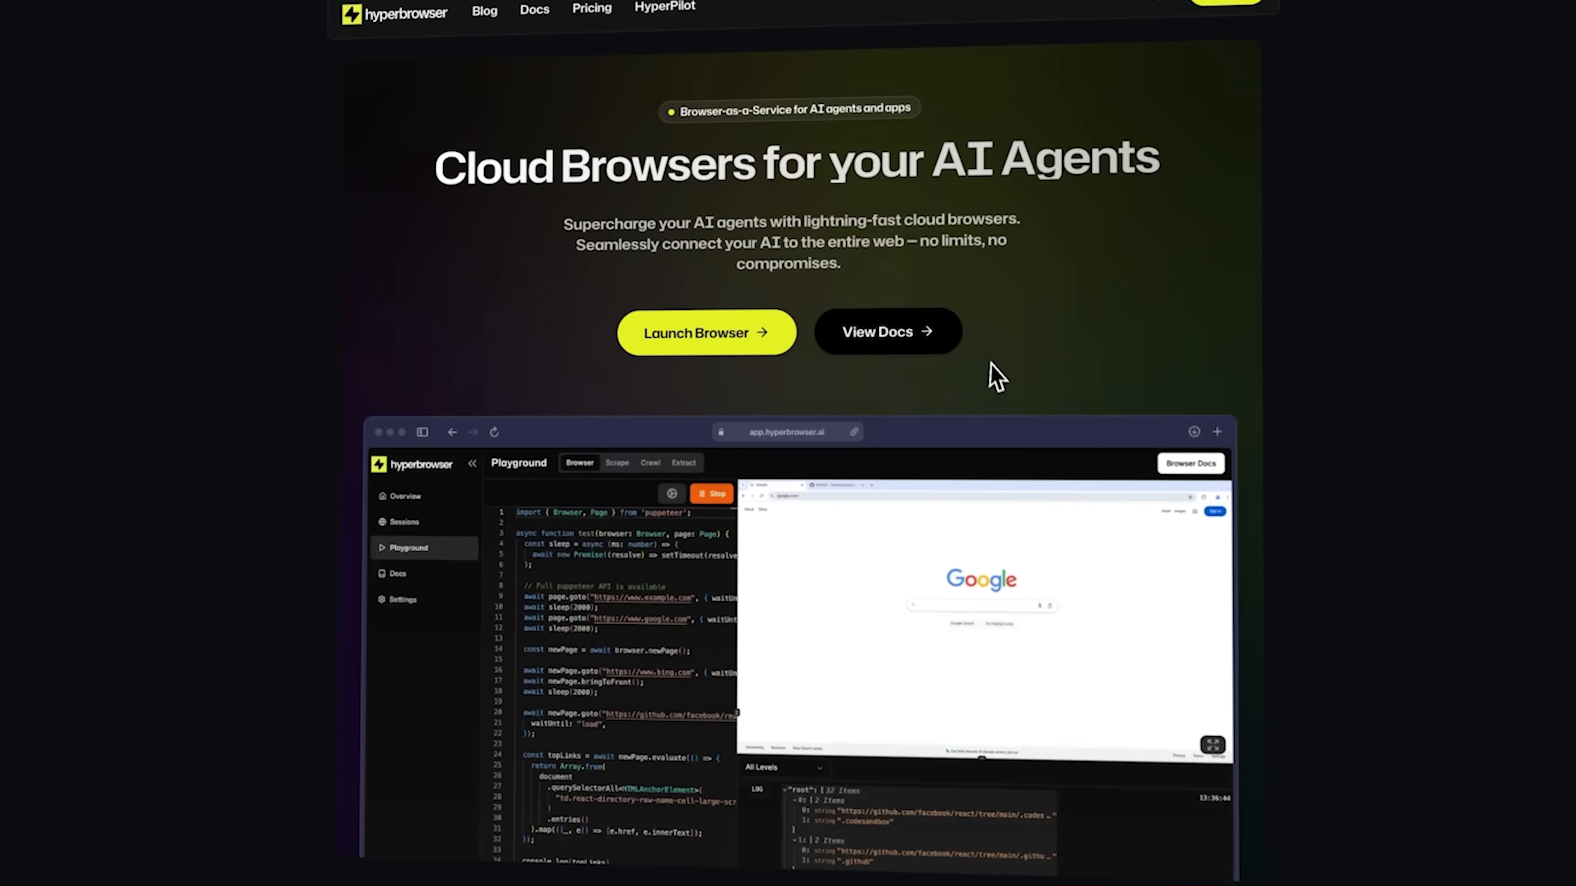